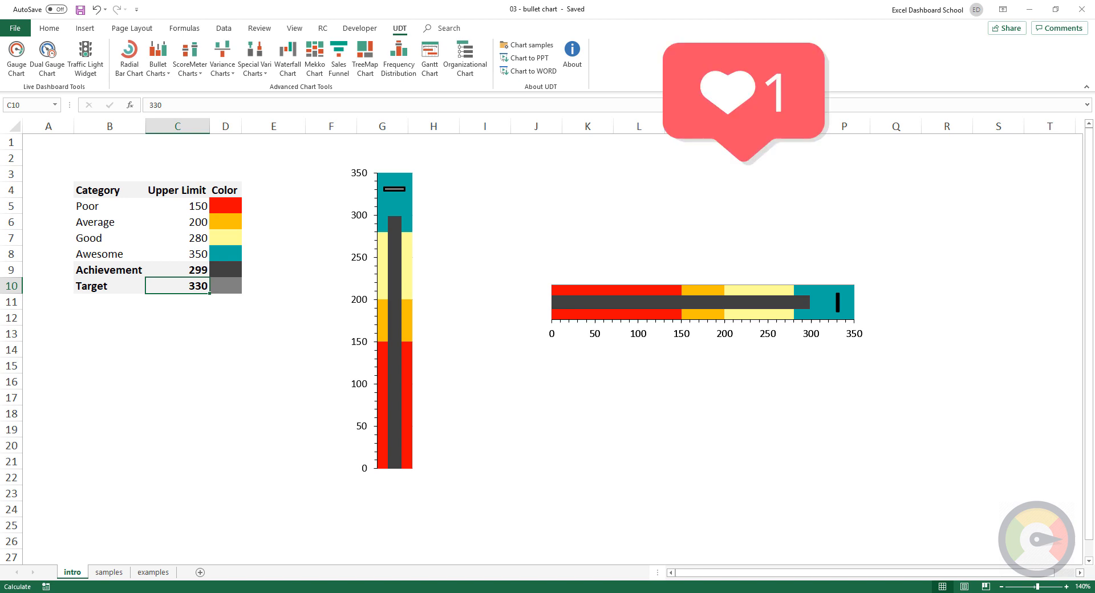
- Select the Achievement value 299, then move to the samples sheet with its limits table
click(177, 269)
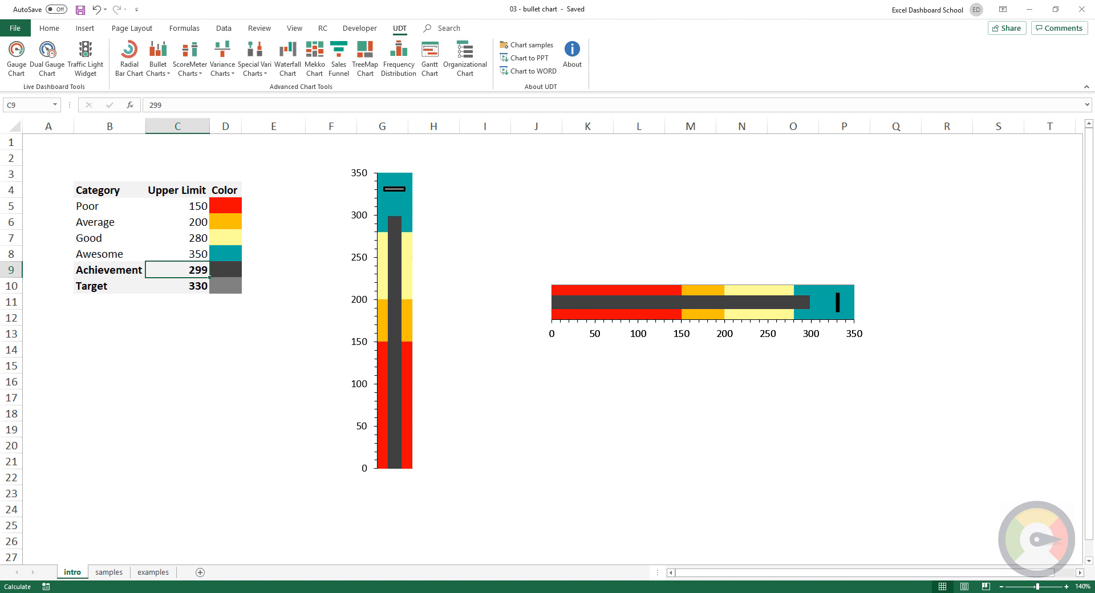
click(109, 572)
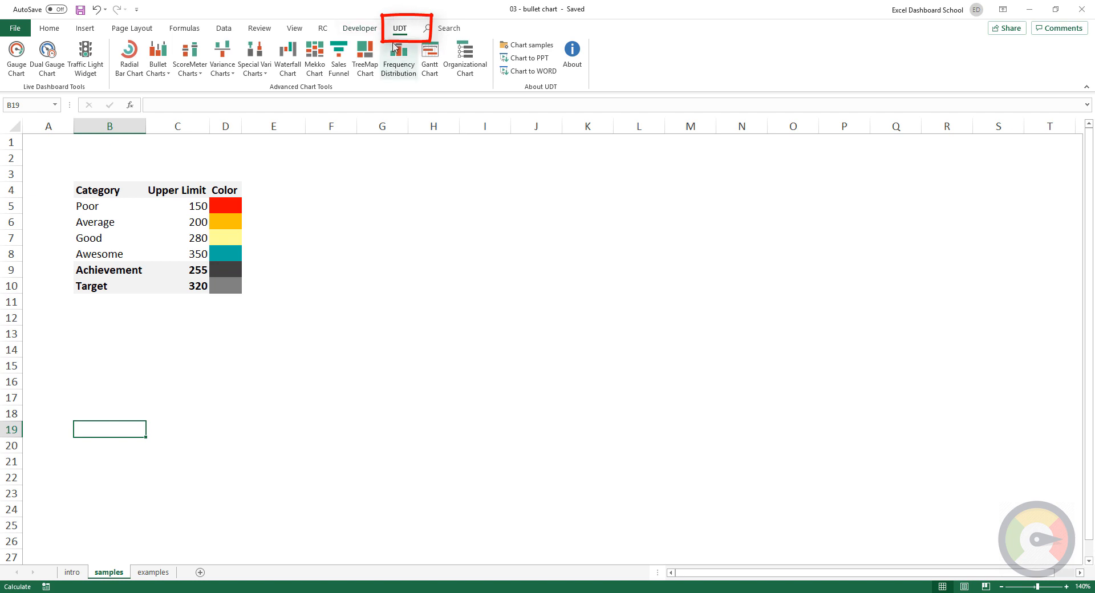
mouse_move(405, 46)
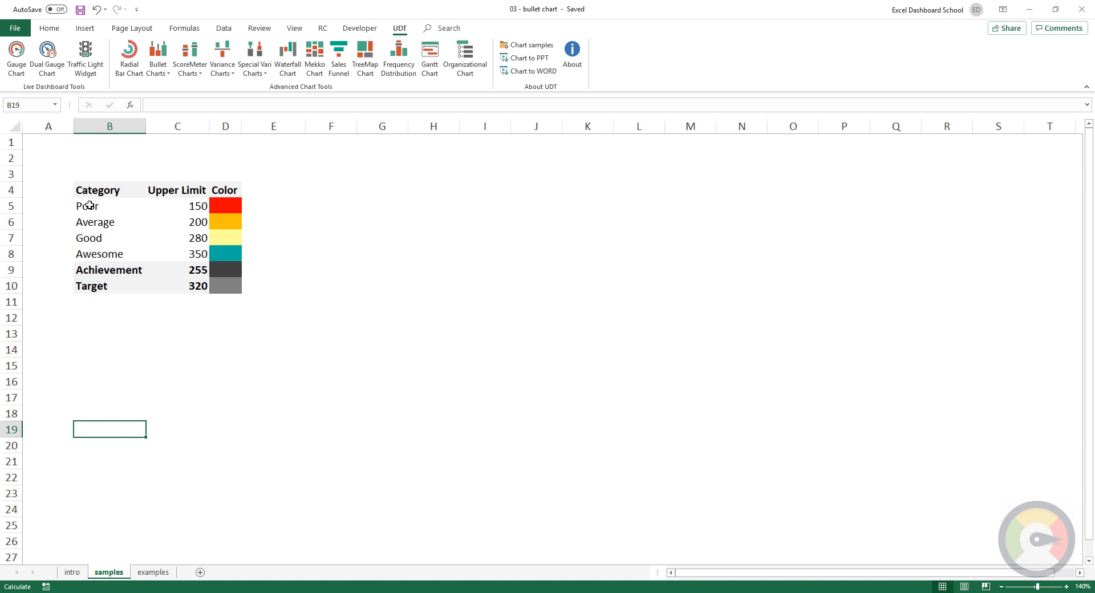
- Insert a UDT horizontal bullet chart from the B5:D10 category, limit and color table
drag(87, 206, 199, 269)
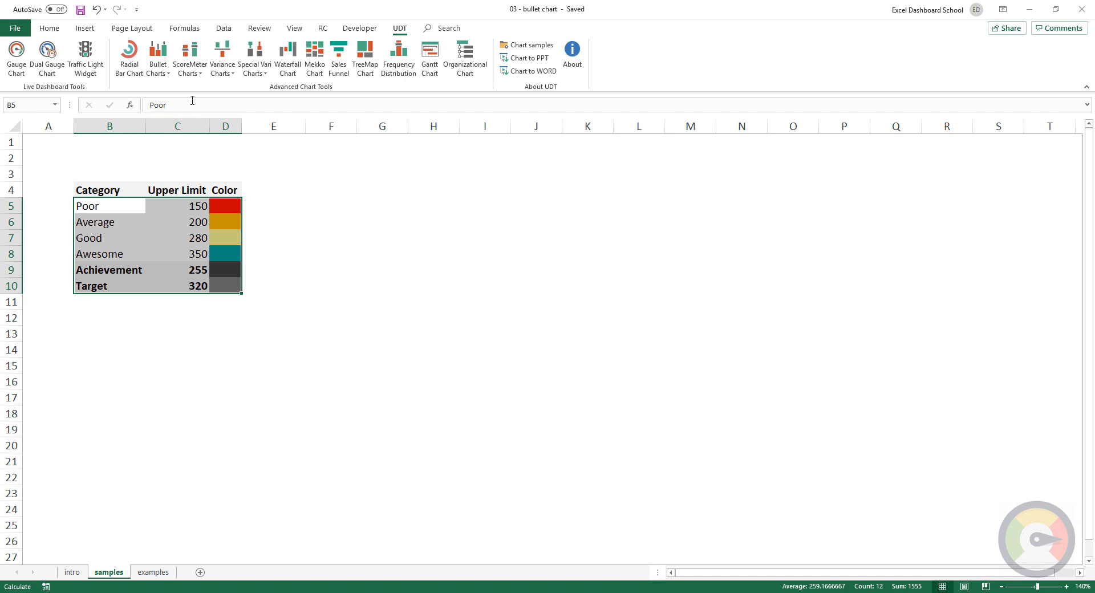
mouse_move(192, 99)
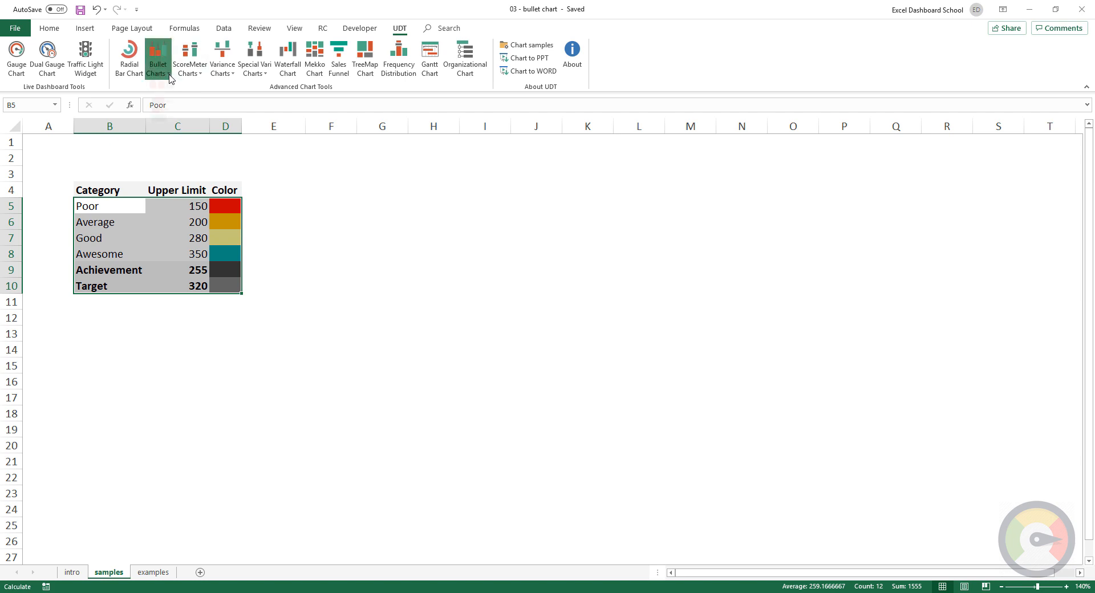
click(157, 57)
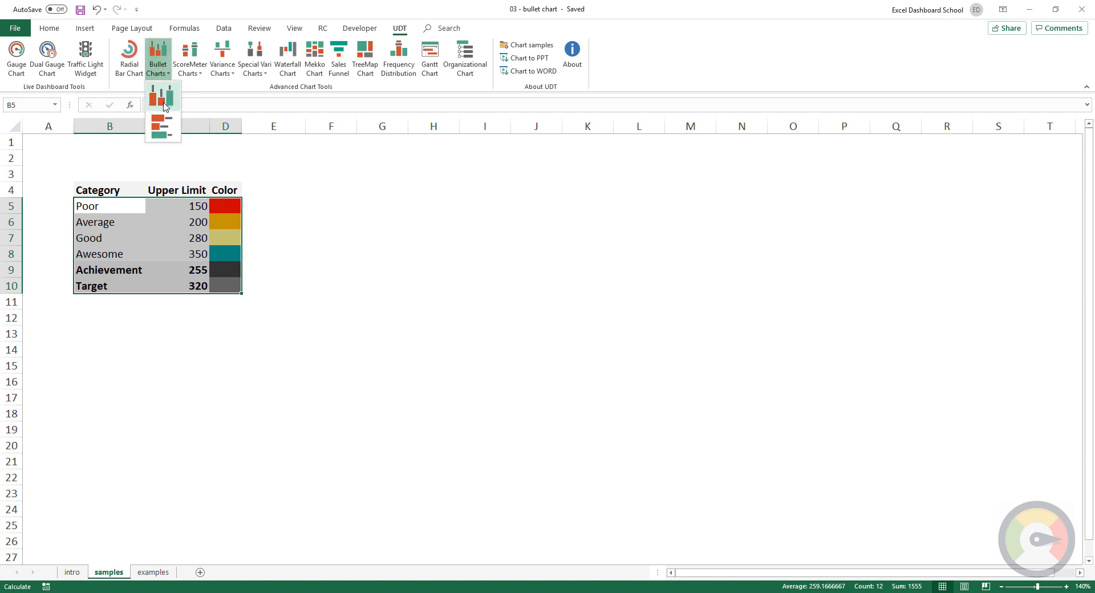
click(163, 101)
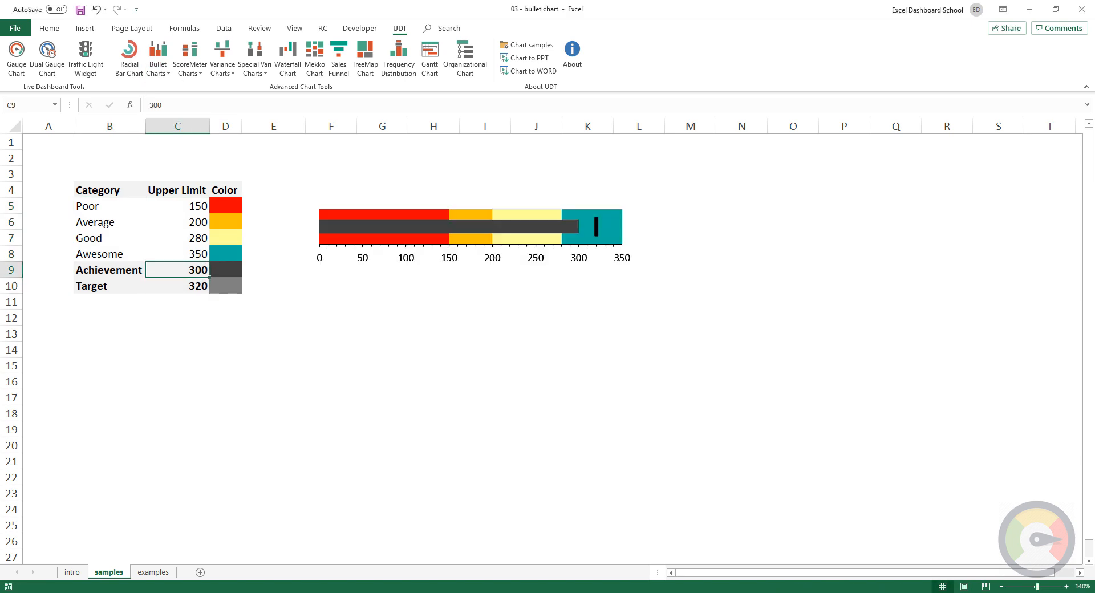
- Enter 210 as Achievement, add a vertical bullet chart, and show the examples sheet
text(210)
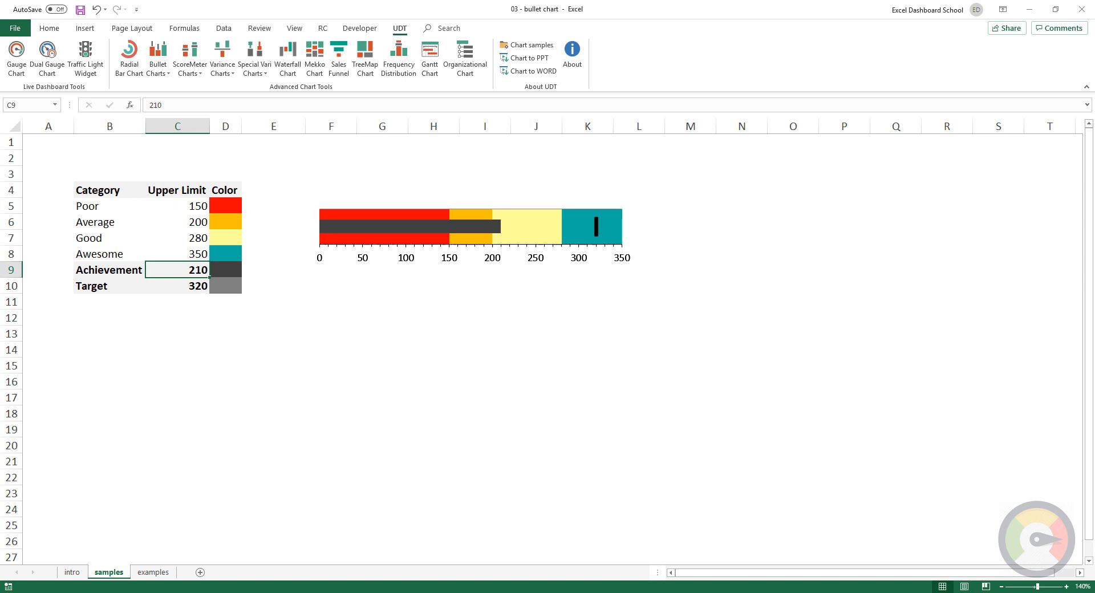
click(177, 285)
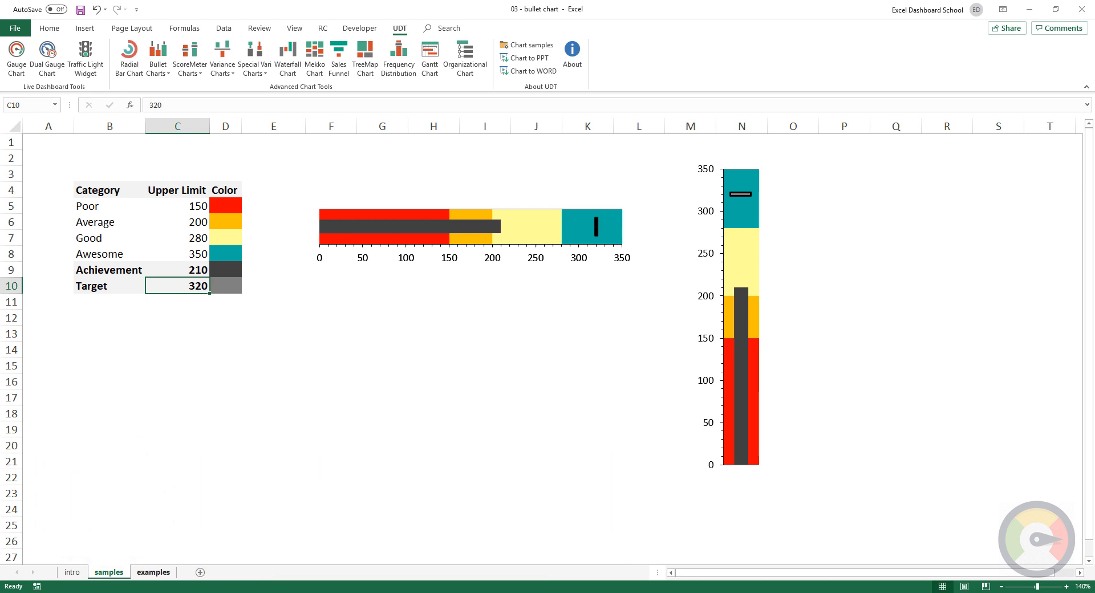
click(153, 573)
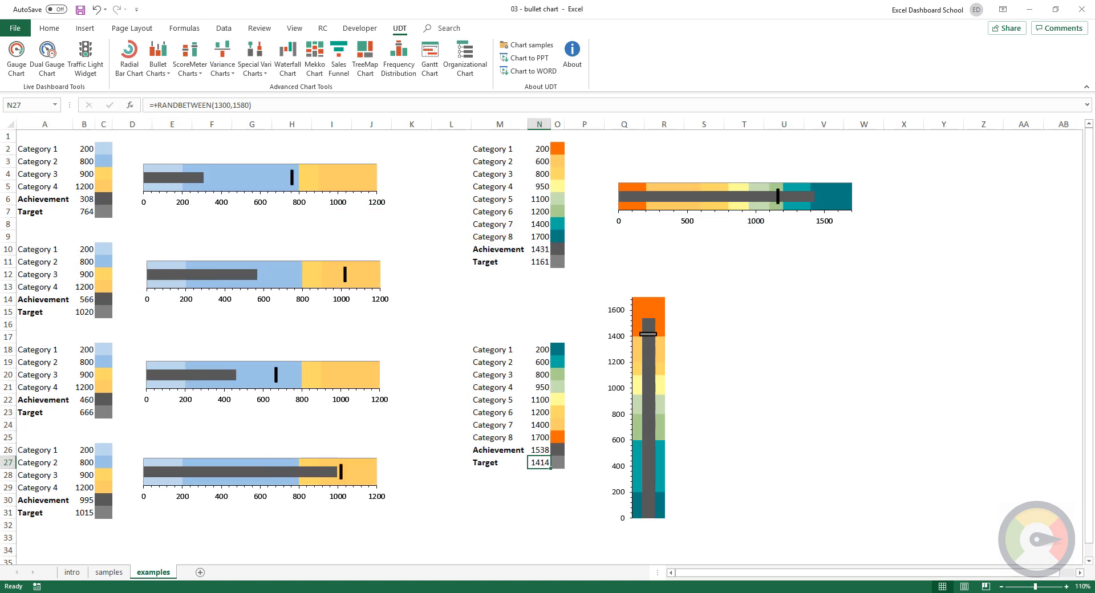